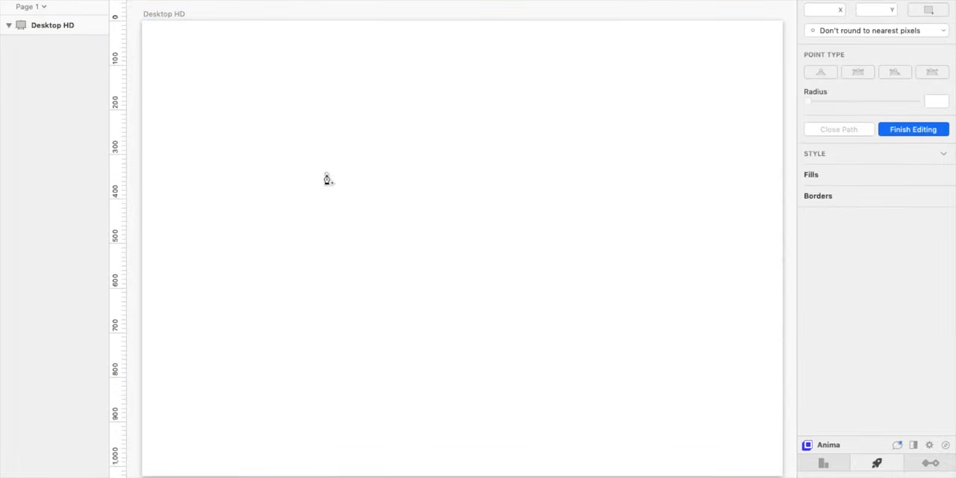
- Place the first point of a new pen path on the Desktop HD artboard
left_click(344, 162)
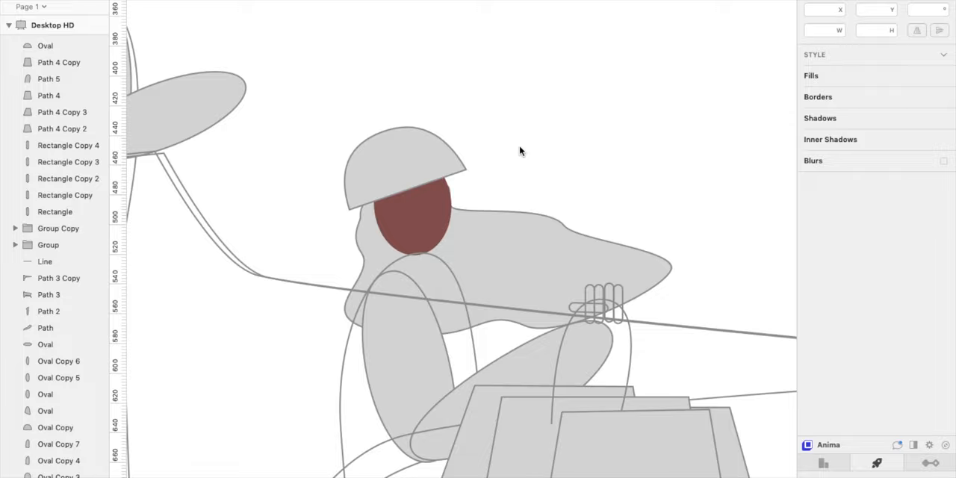
- Scroll the canvas while blocking out the figure, cart and bag shapes
scroll("down", 3)
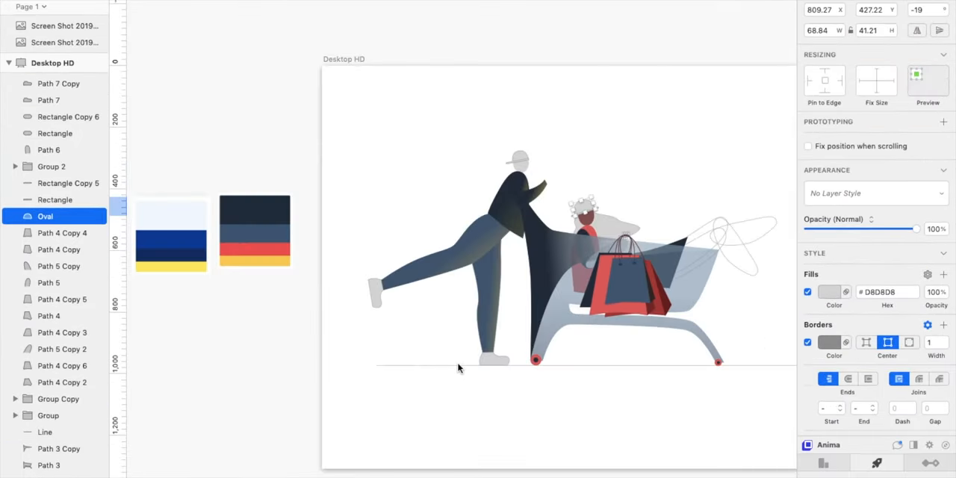
- Open the face's fill colour picker to set it to light pink #EABBBB
left_click(829, 292)
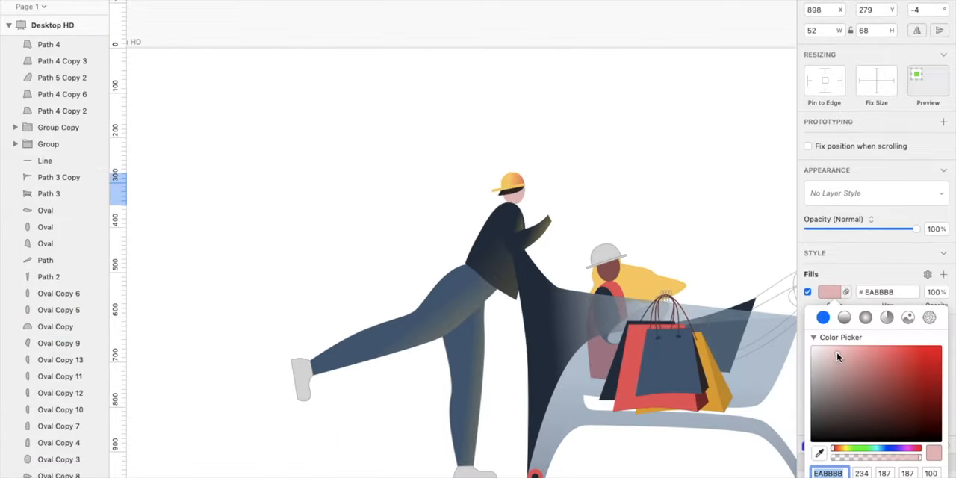